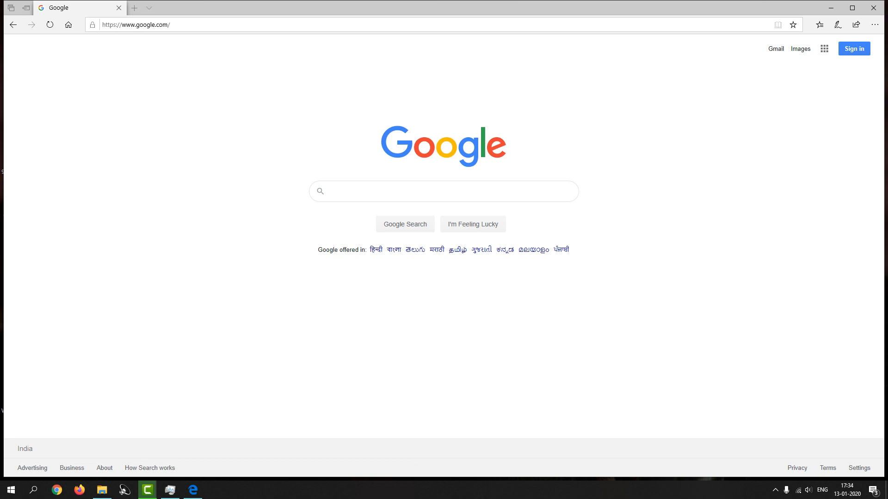
Load the adf.ly link for the MKVToolNix download so its advertisement page appears.
left_click(151, 24)
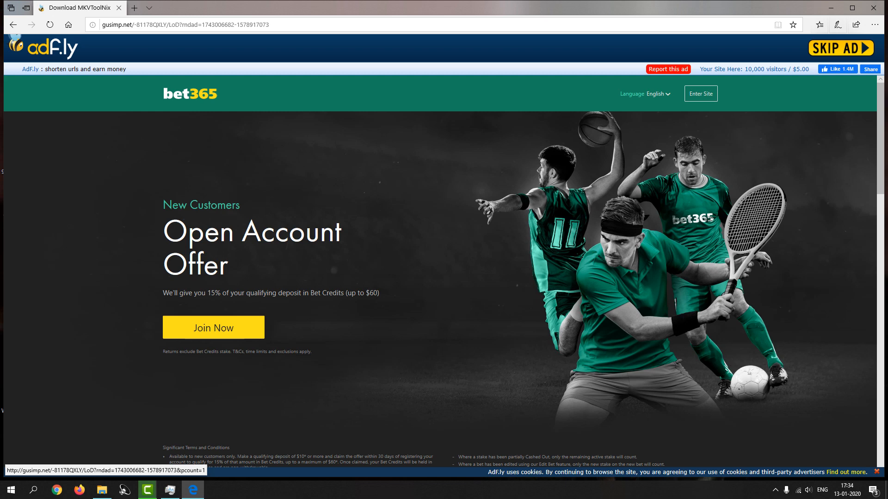
left_click(840, 48)
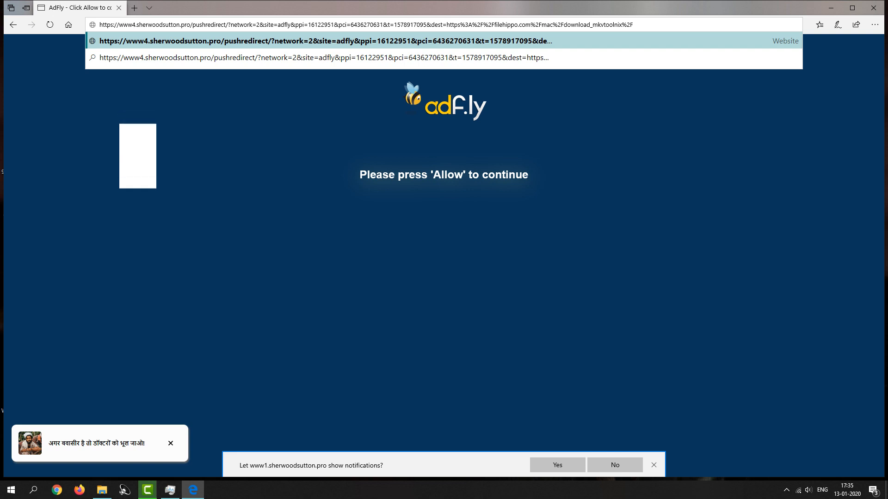
Load the edited sherwoodsutton redirect address pointing to the FileHippo MKVToolNix download.
left_click(614, 465)
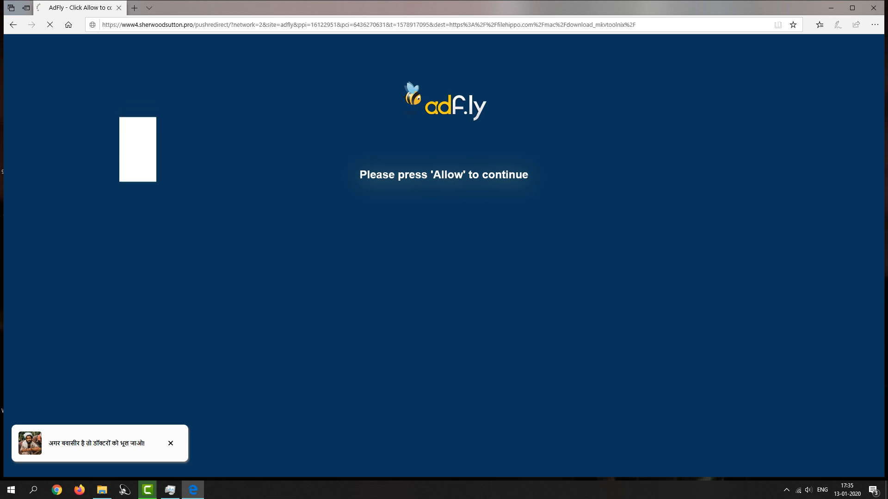